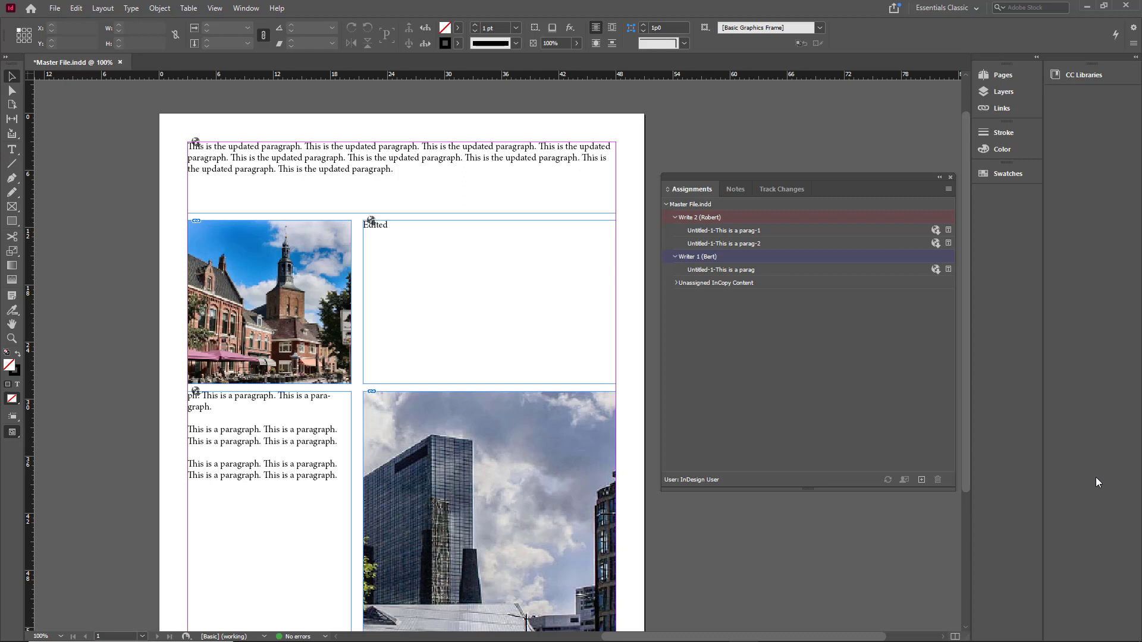
pyautogui.moveTo(1045, 476)
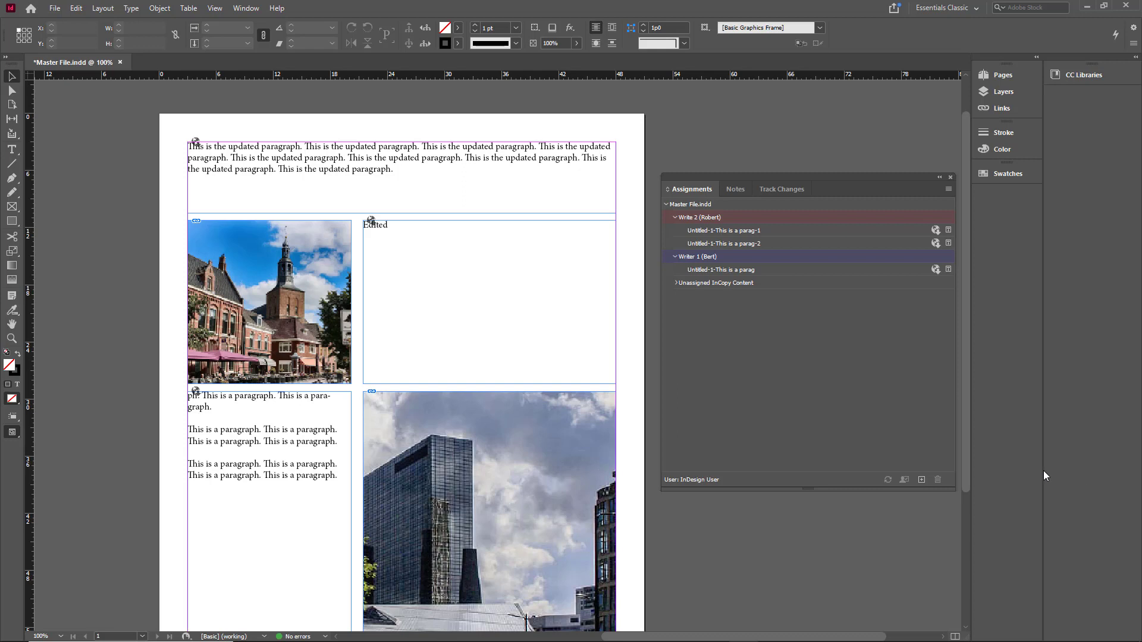
pyautogui.moveTo(703, 222)
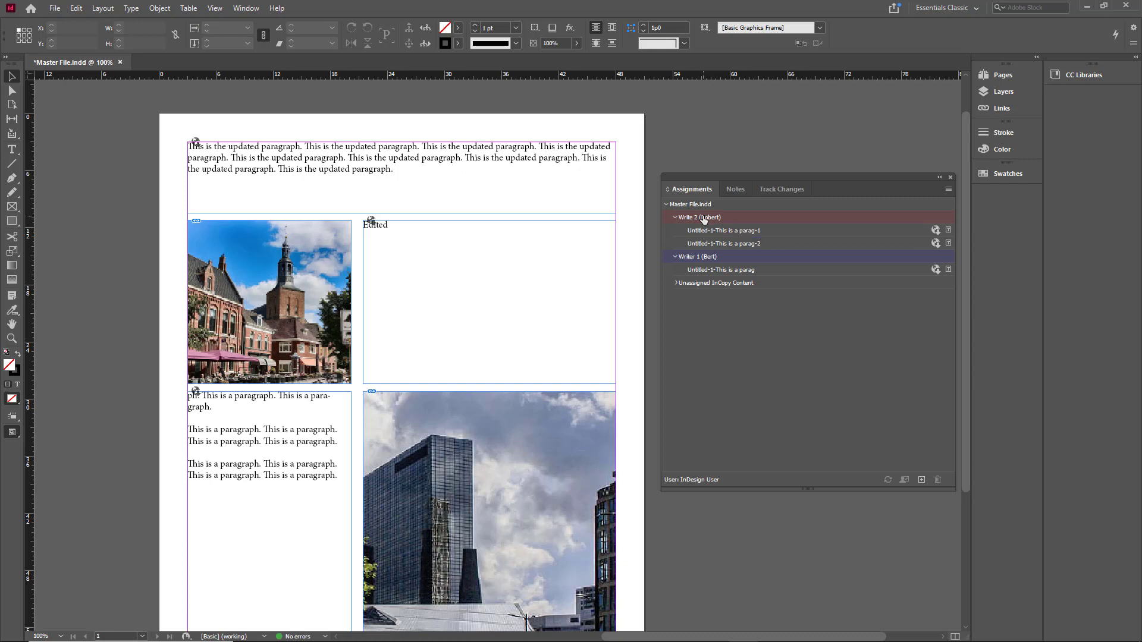
pyautogui.moveTo(760, 230)
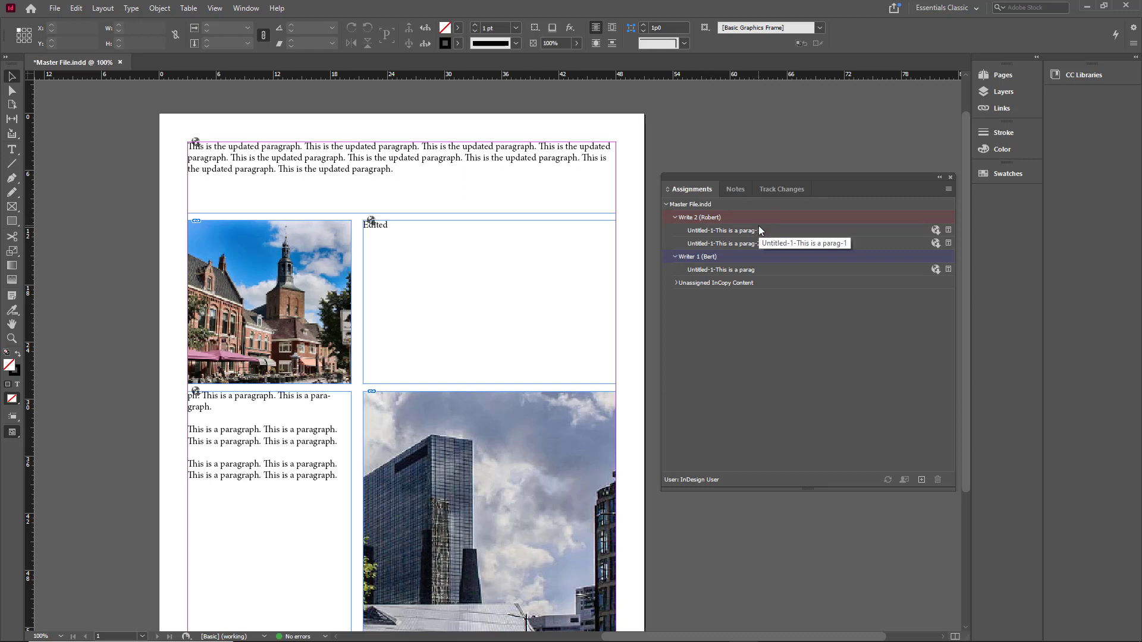
pyautogui.moveTo(686, 217)
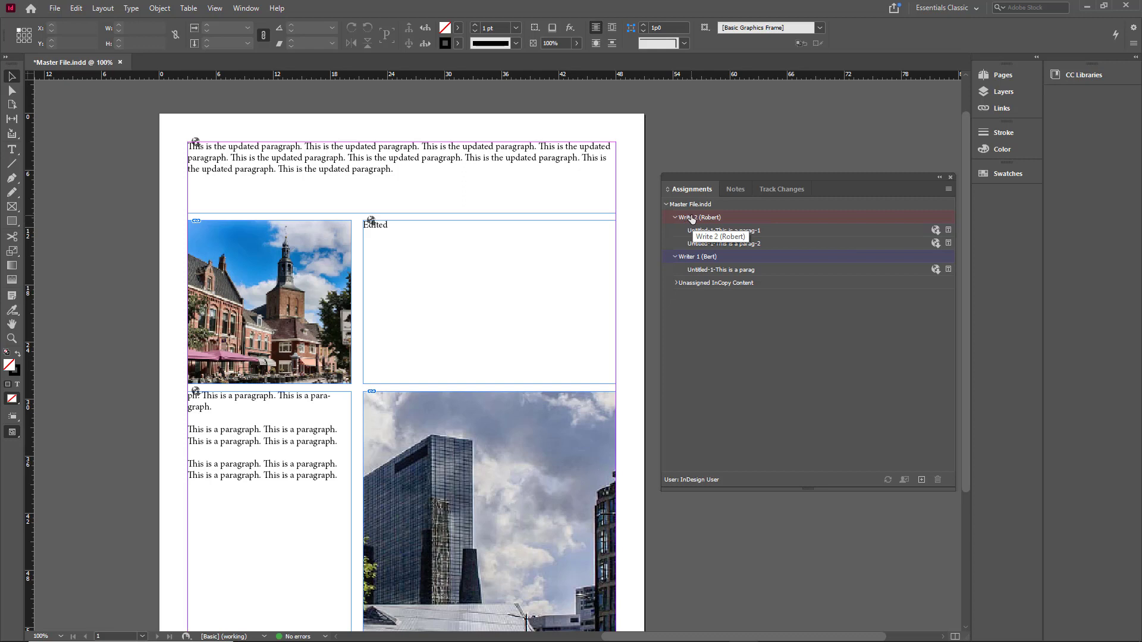
# Start packaging the Write 2 assignment for InCopy from the Assignments panel.
pyautogui.rightClick(699, 217)
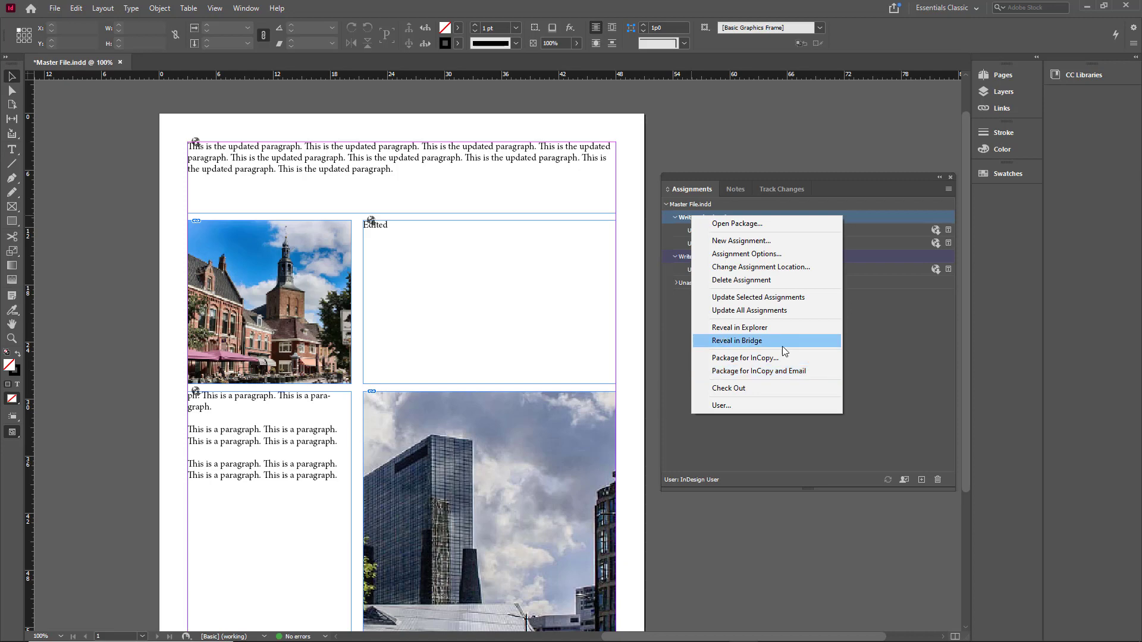
pyautogui.click(745, 358)
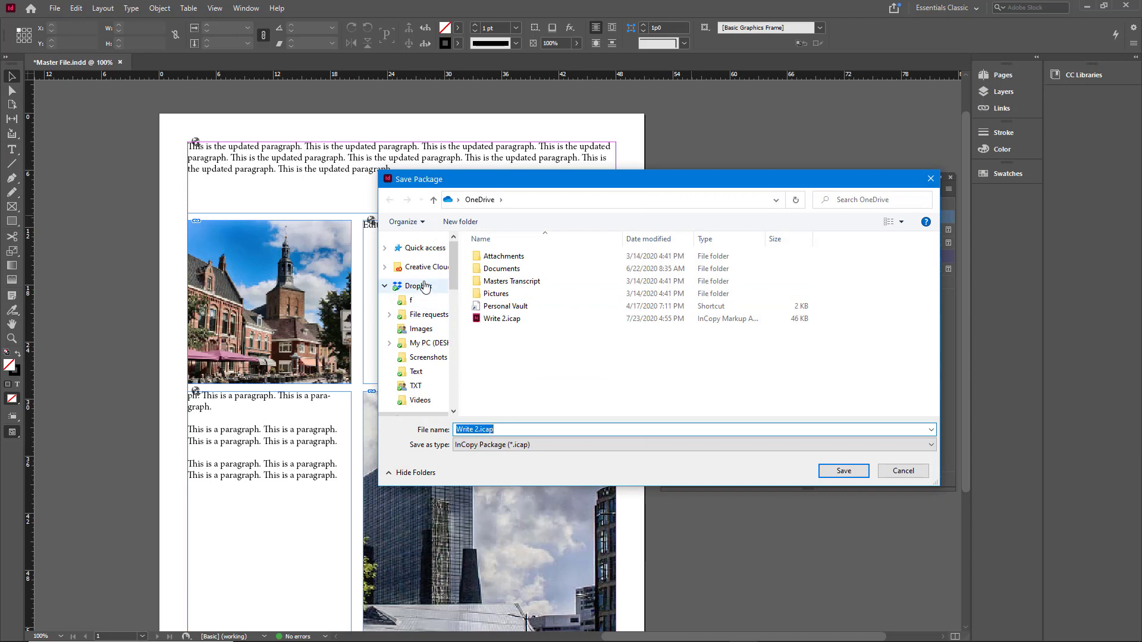
# Create a Package folder on the Desktop and choose it as the save location.
pyautogui.click(421, 300)
pyautogui.write('P')
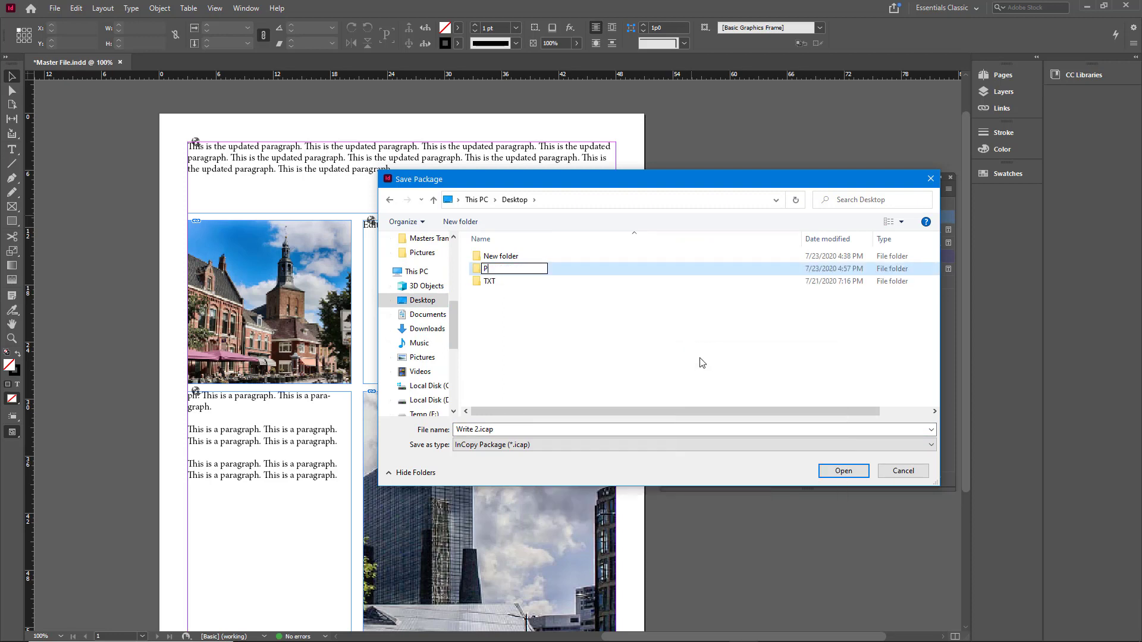
pyautogui.write('ackage')
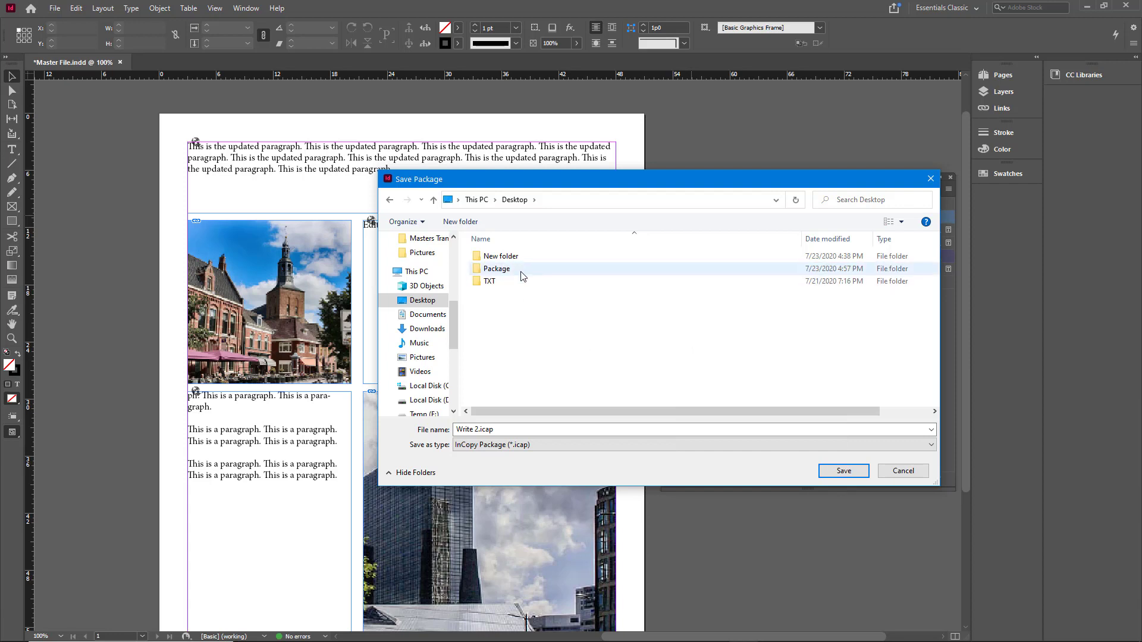
pyautogui.click(842, 471)
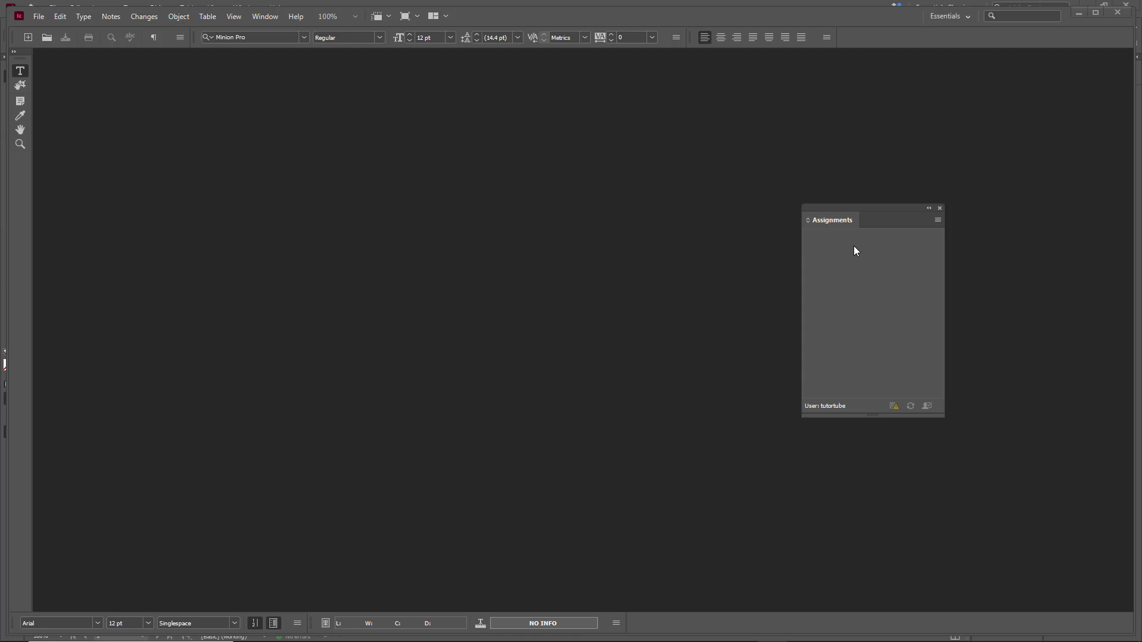
pyautogui.moveTo(773, 203)
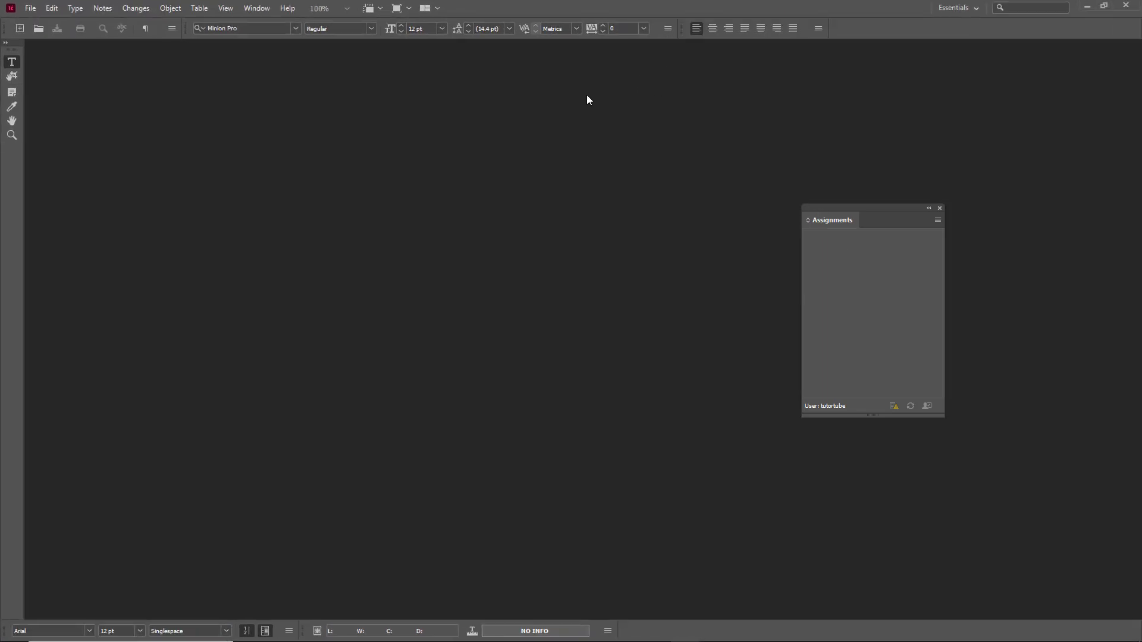
# Open Write 2.icap from the Desktop's Package folder in InCopy.
pyautogui.click(31, 8)
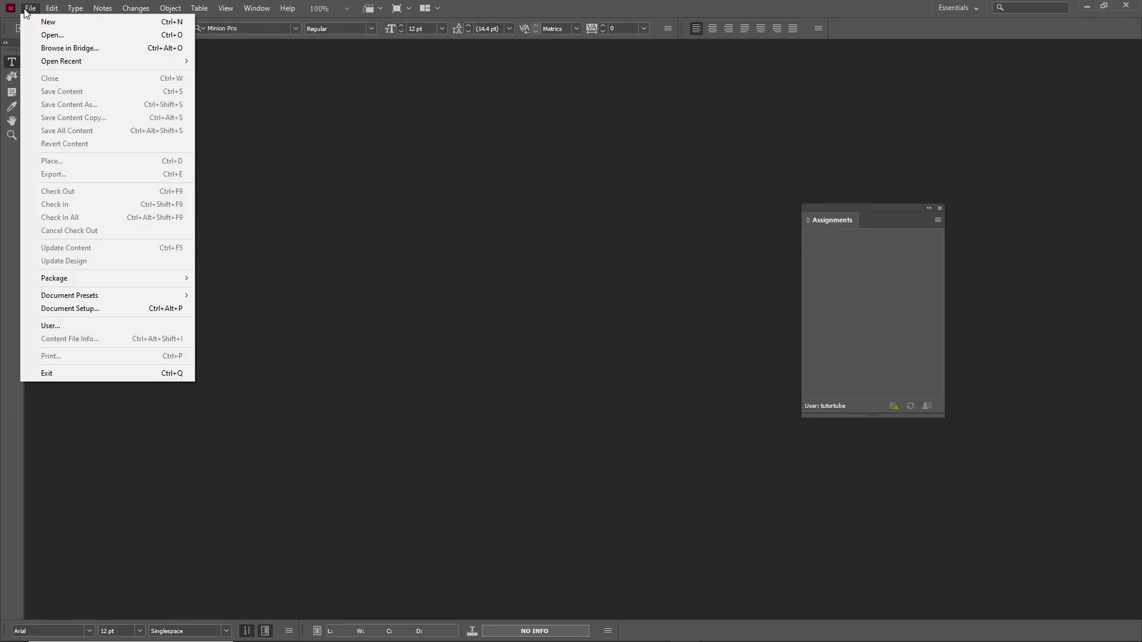
pyautogui.click(51, 35)
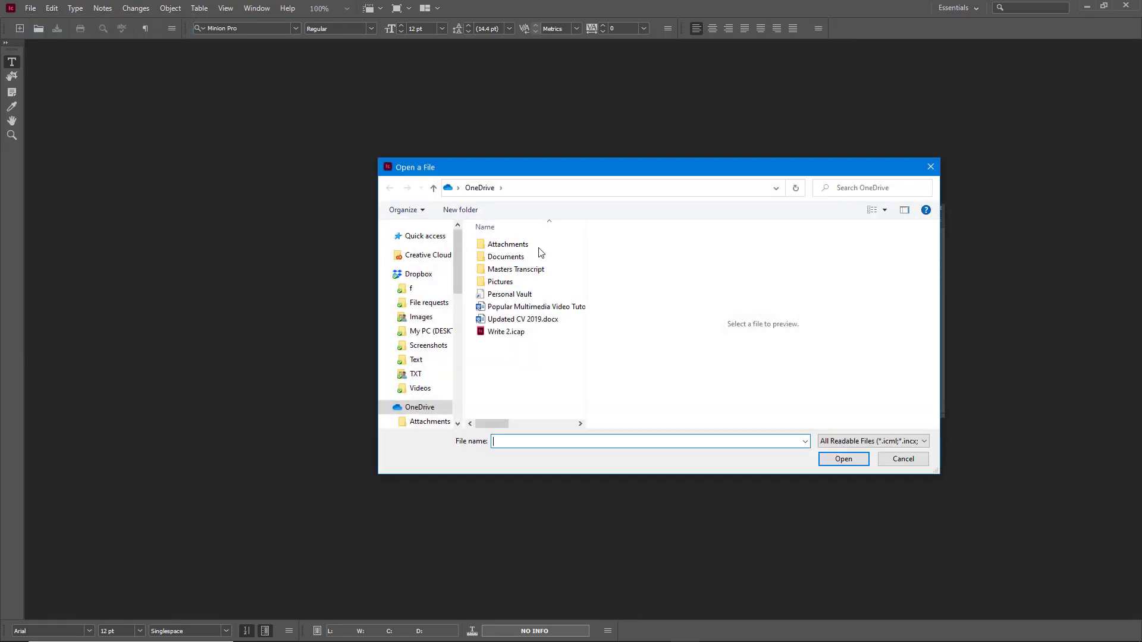
pyautogui.moveTo(583, 323)
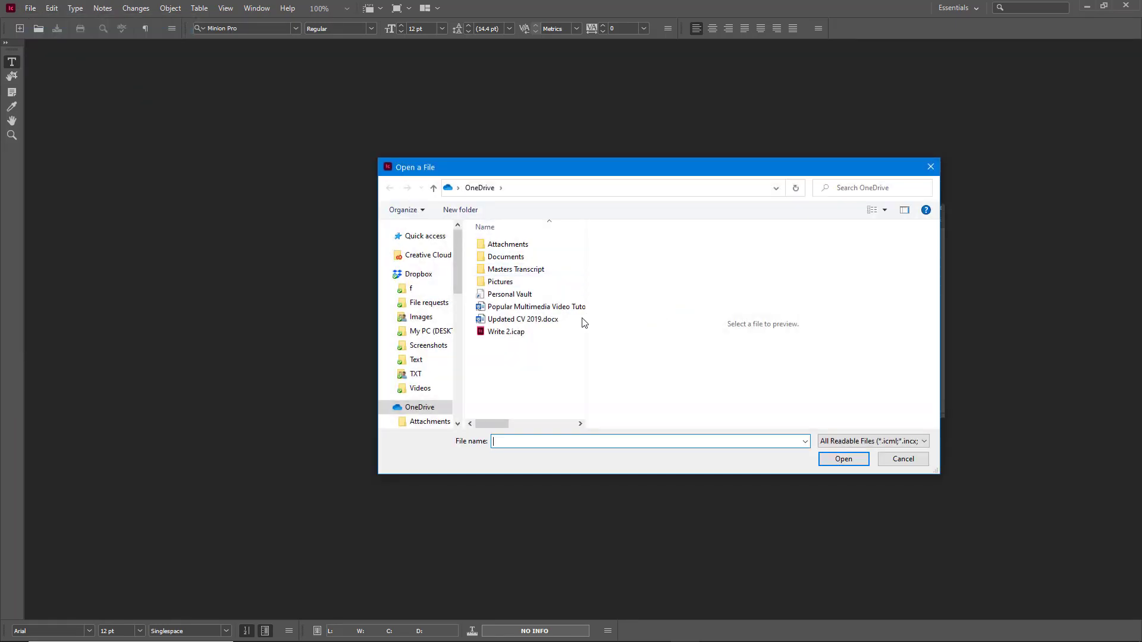
pyautogui.click(418, 274)
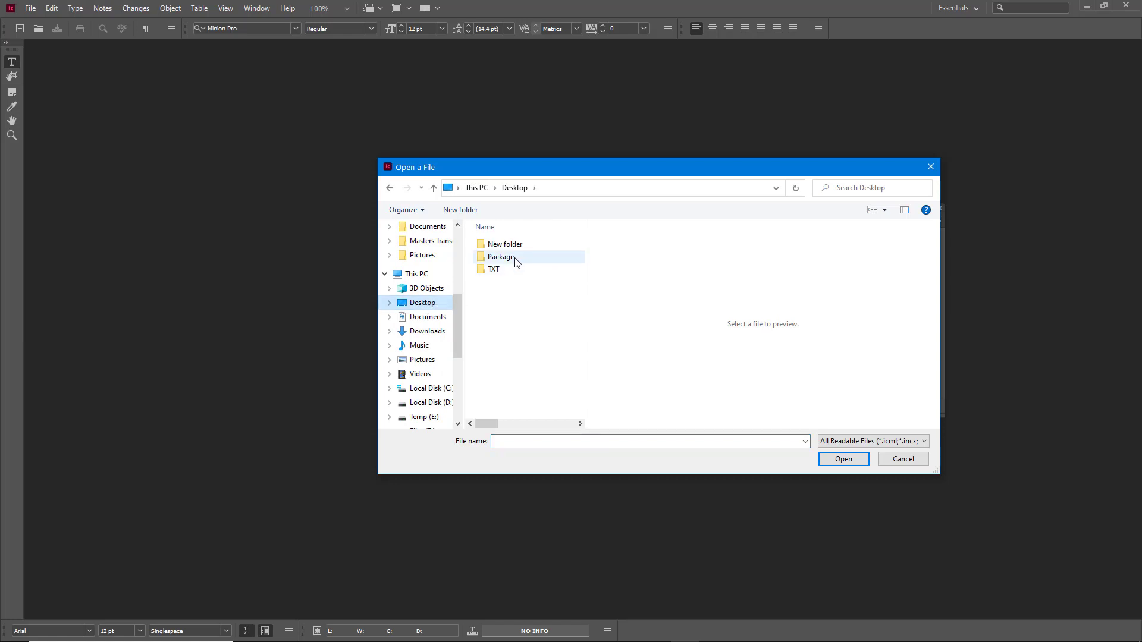
pyautogui.doubleClick(500, 257)
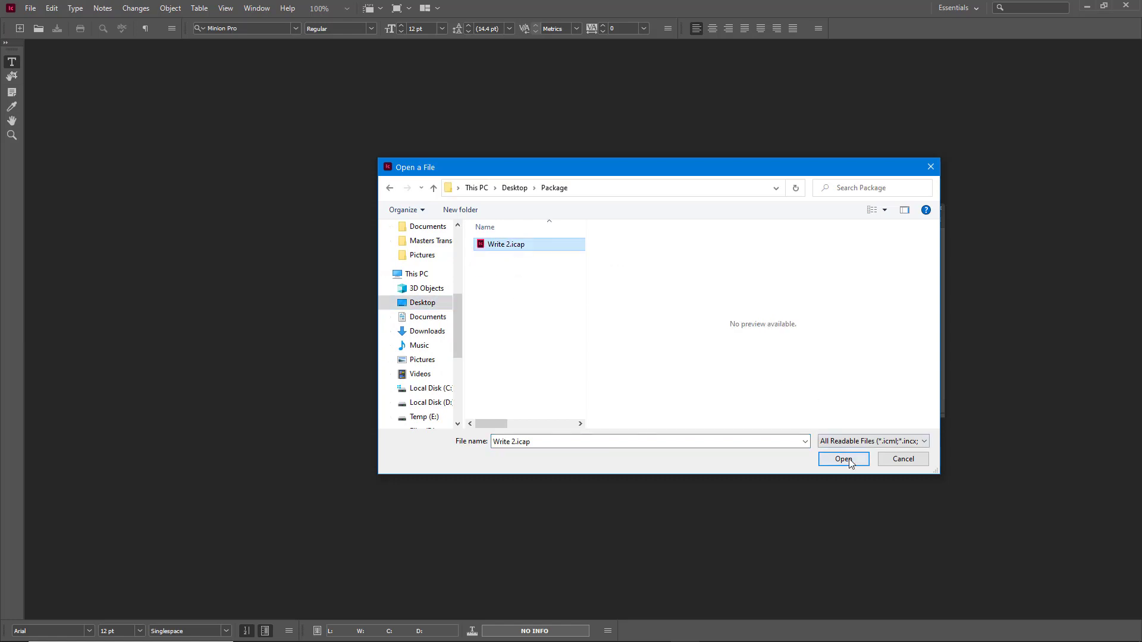
pyautogui.click(842, 459)
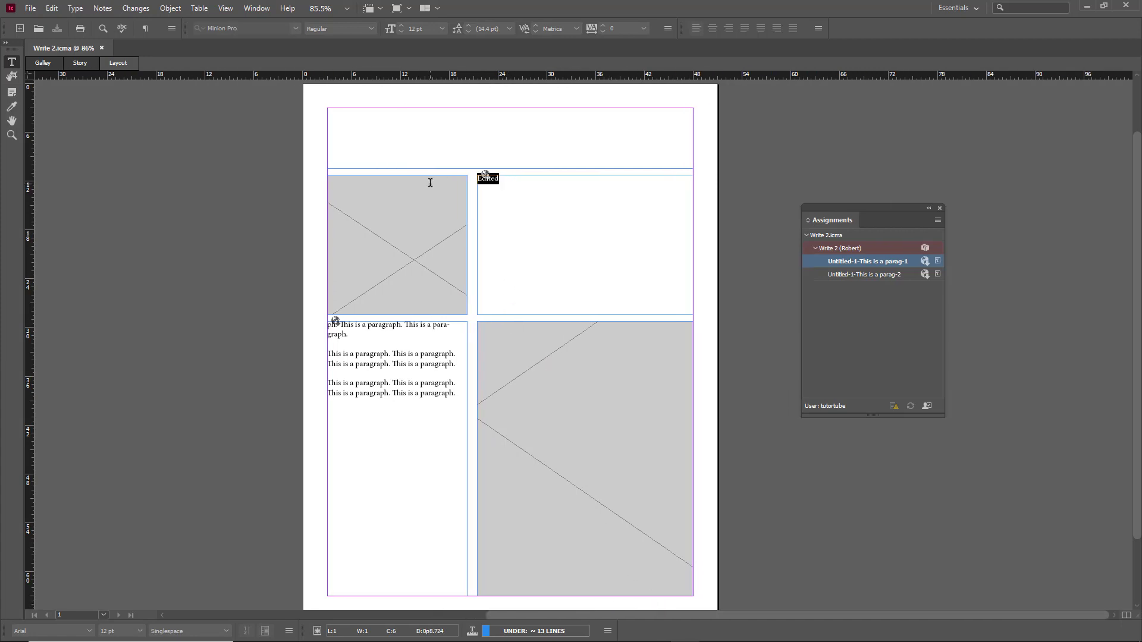
# Check out the stories and replace their text with 'Edited from remote'.
pyautogui.click(523, 207)
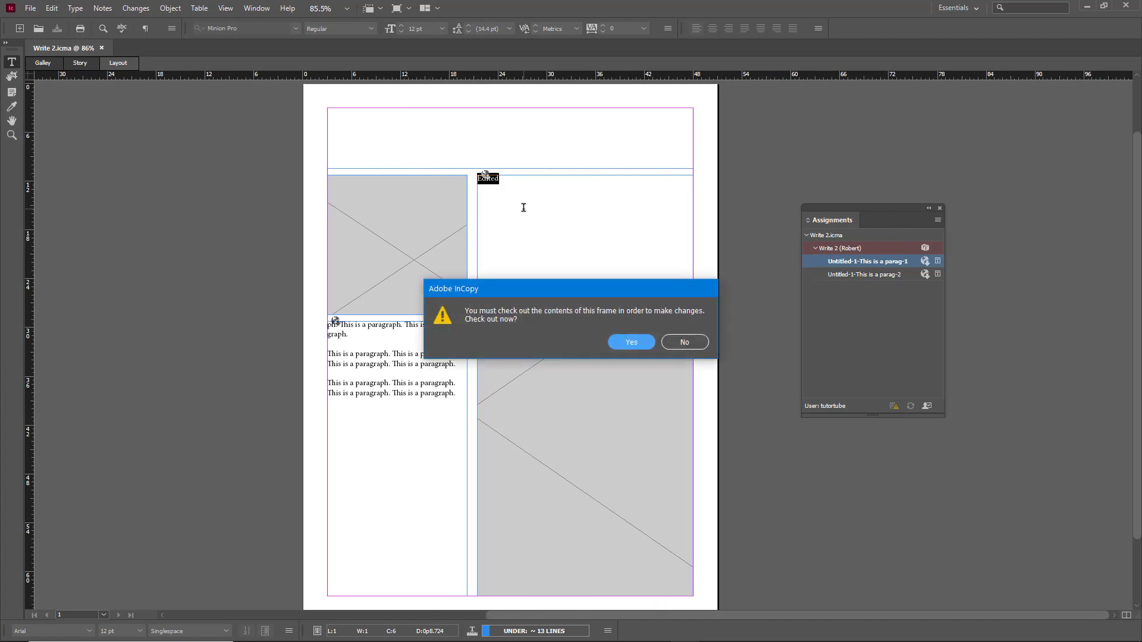
pyautogui.click(631, 343)
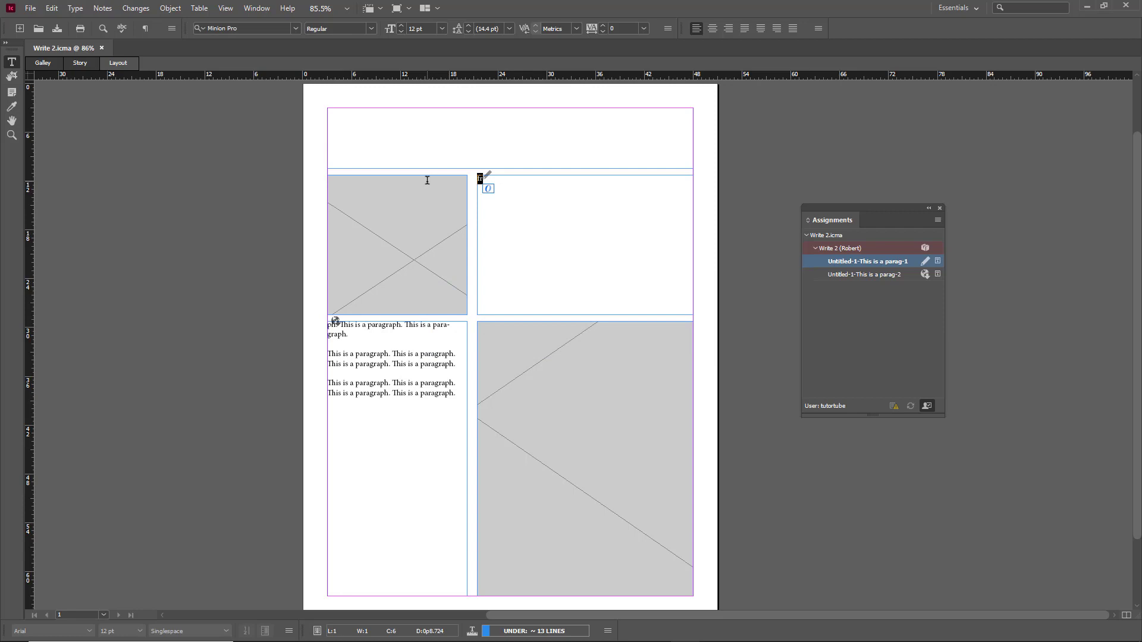
pyautogui.write('Edited from')
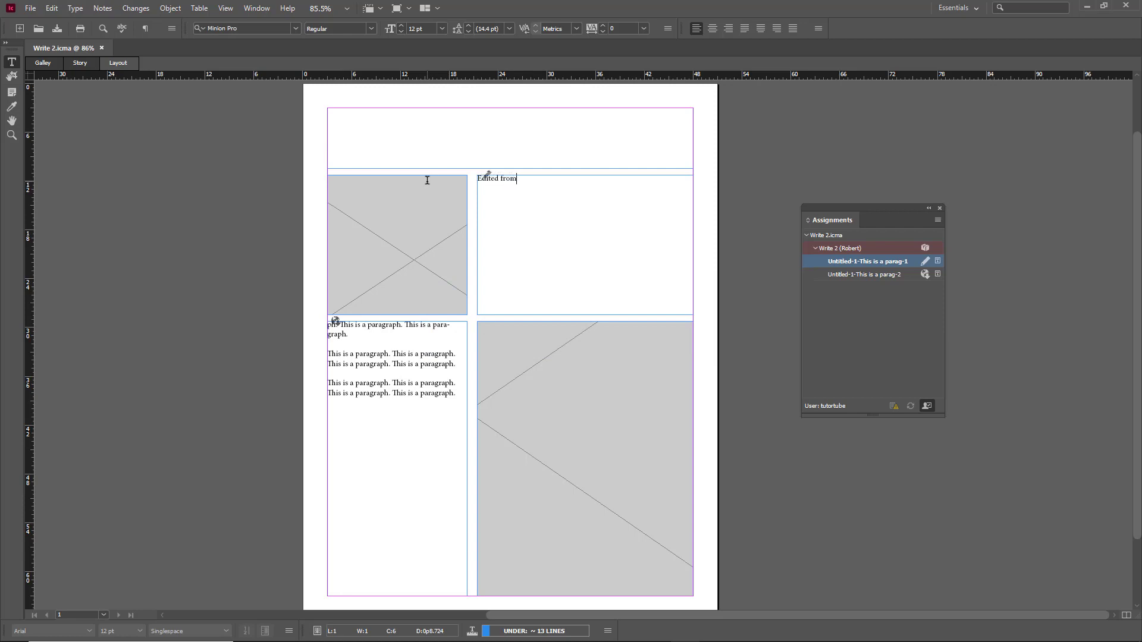
pyautogui.write('report')
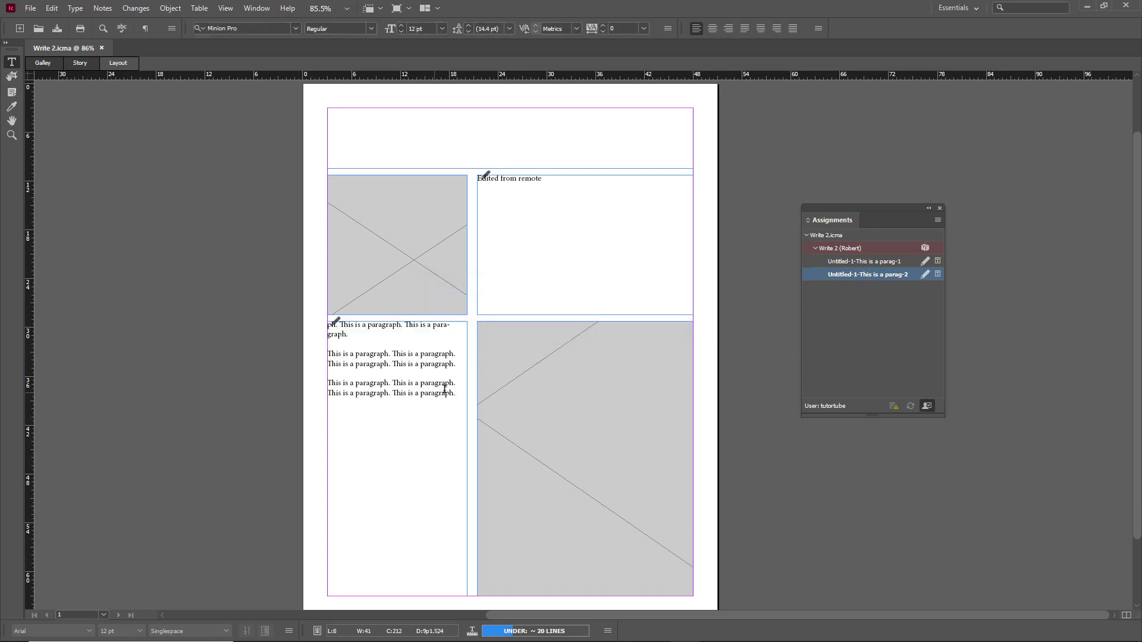
pyautogui.write('Edited')
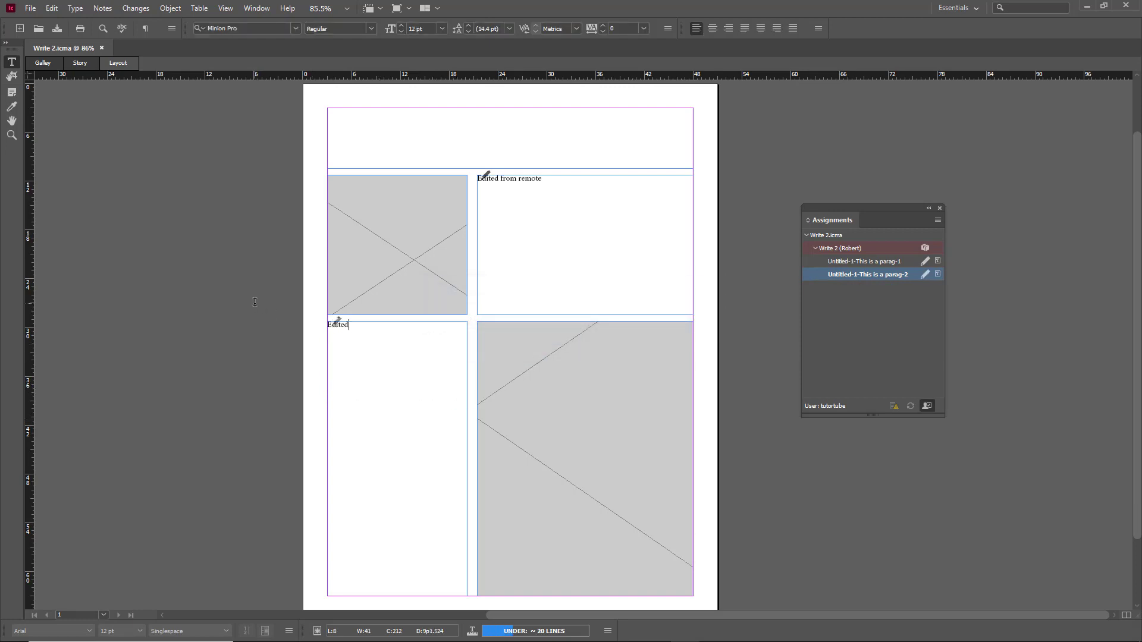
pyautogui.write('from remote.')
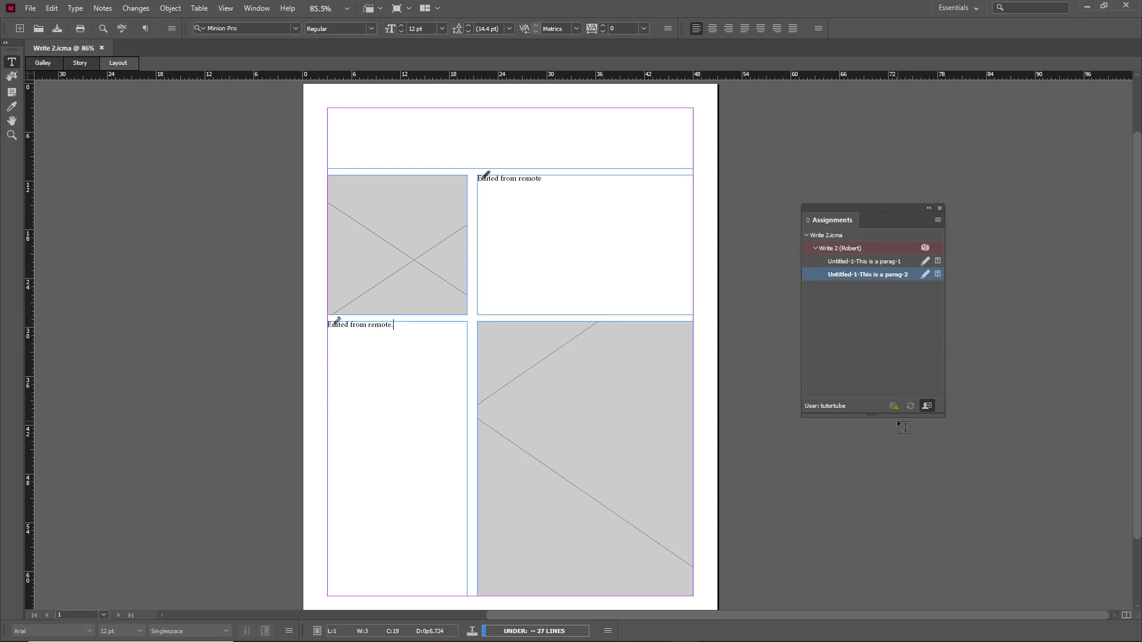
pyautogui.moveTo(920, 401)
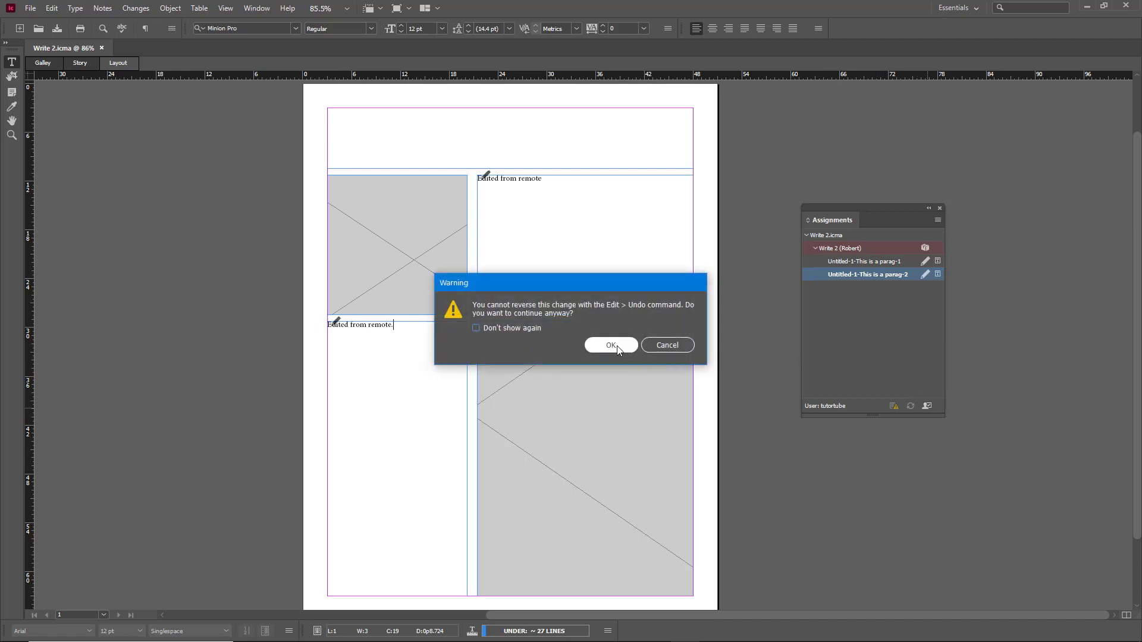
# Confirm checking in both edited Write 2 stories.
pyautogui.click(610, 345)
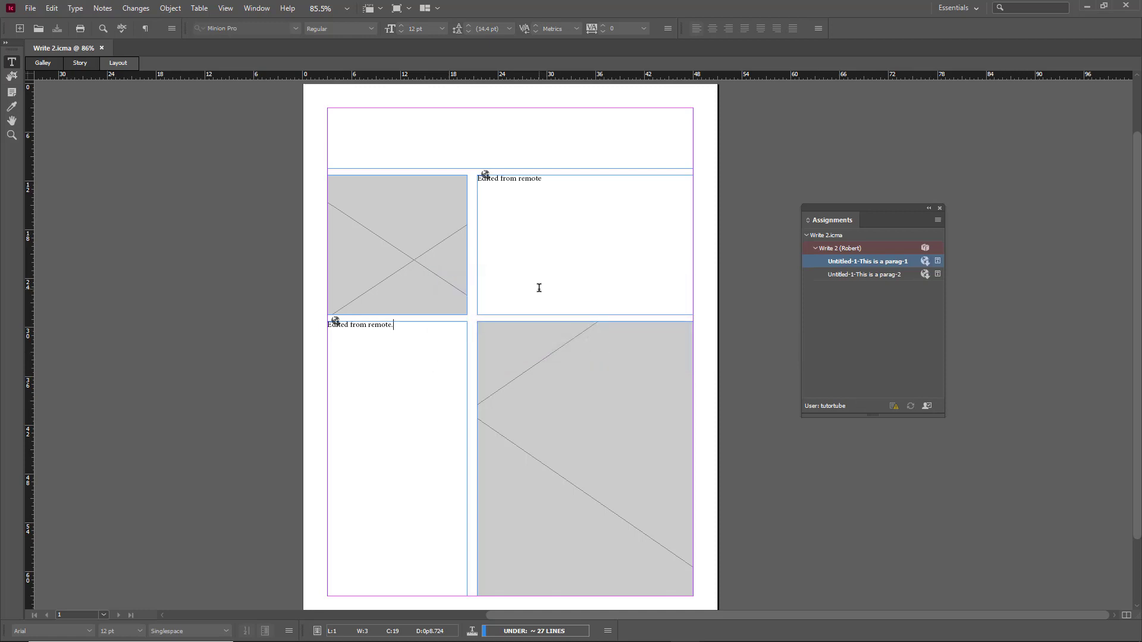
pyautogui.moveTo(534, 293)
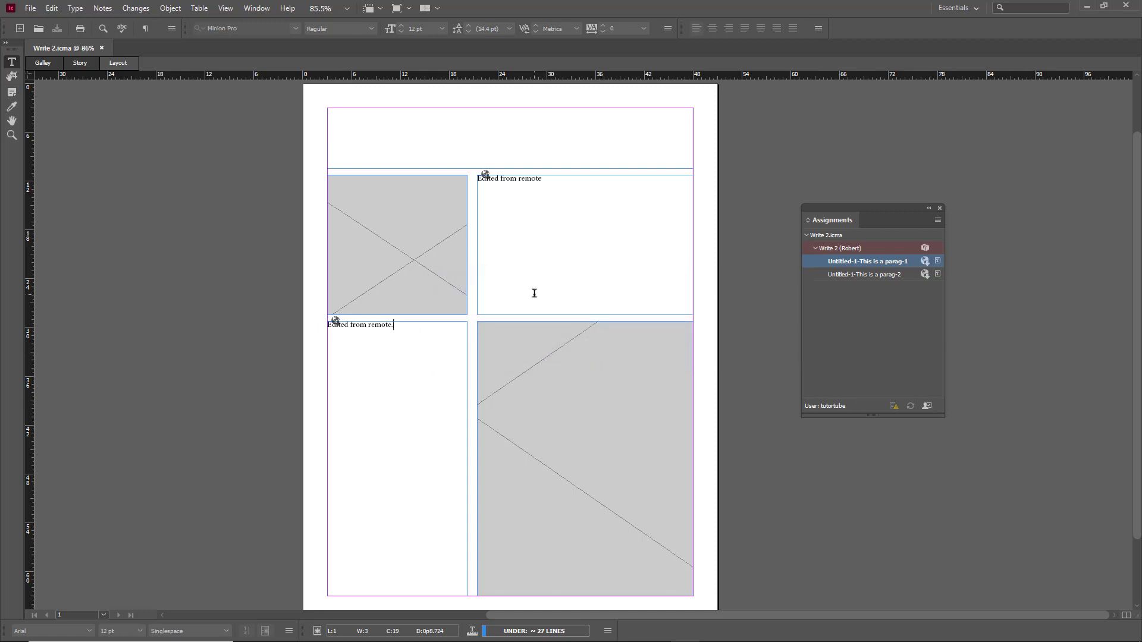
pyautogui.click(30, 8)
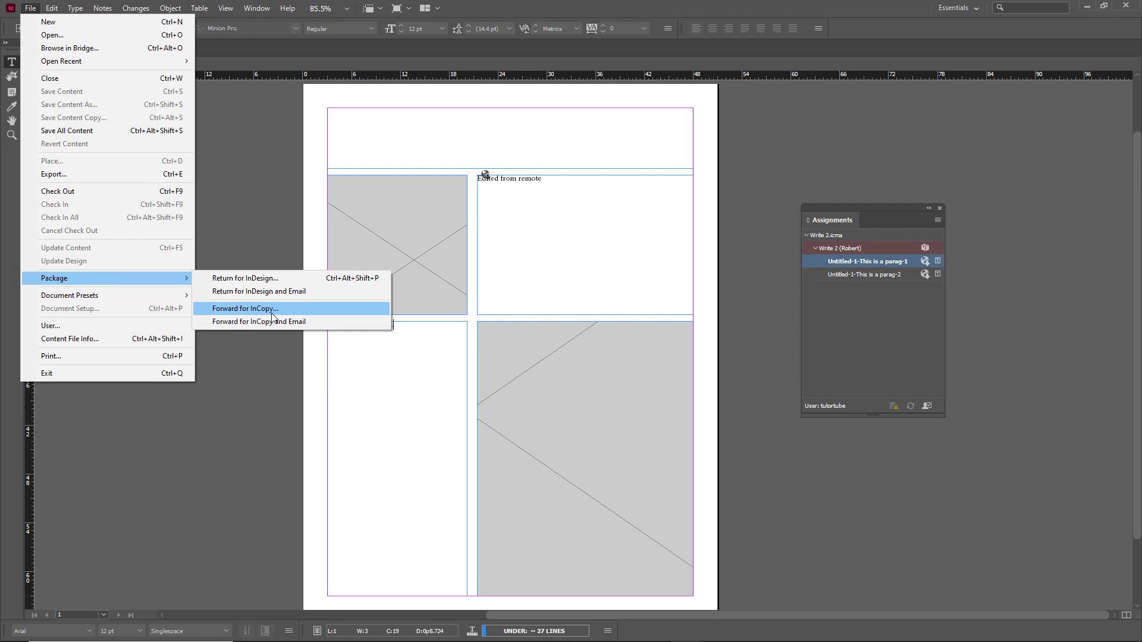
pyautogui.moveTo(265, 278)
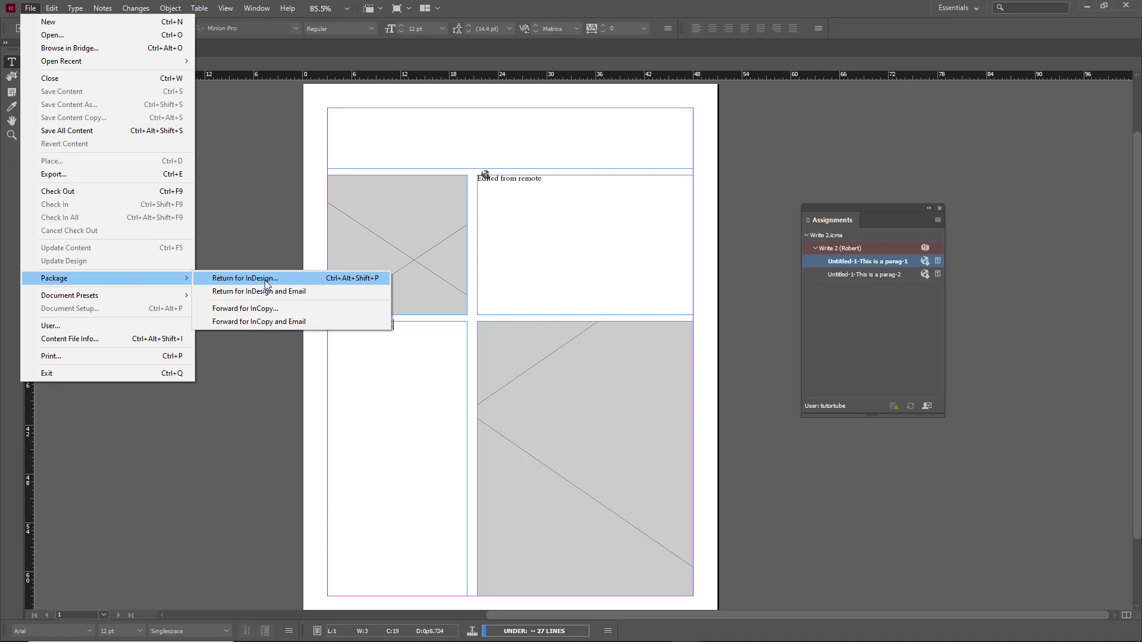
# Return the assignment for InDesign as Write 2.idap saved on the Desktop.
pyautogui.click(245, 279)
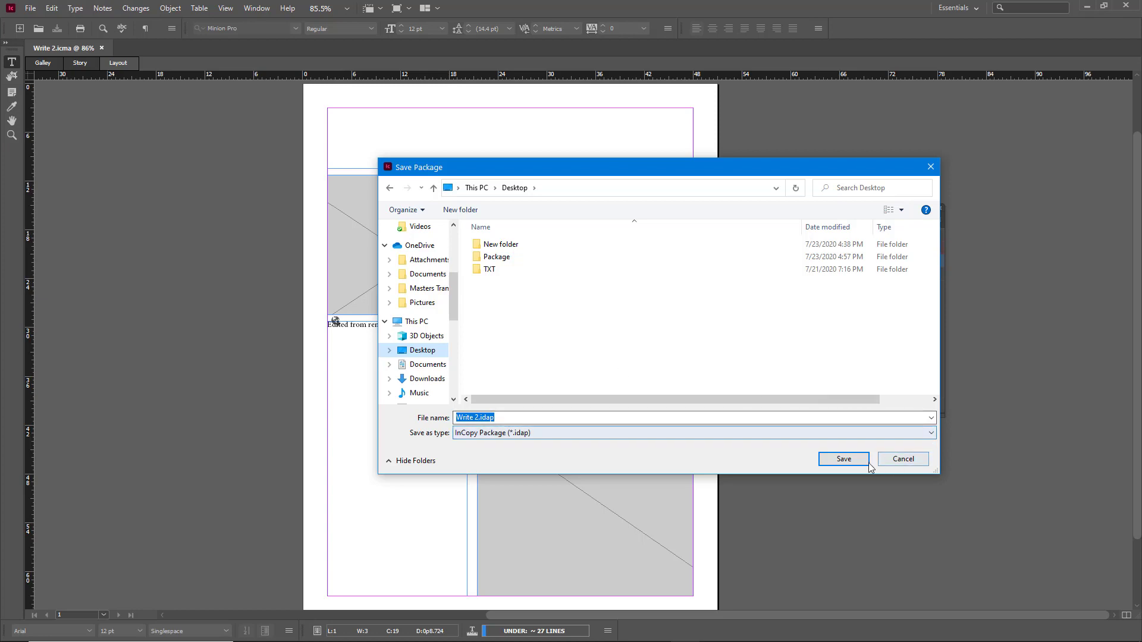
pyautogui.click(842, 459)
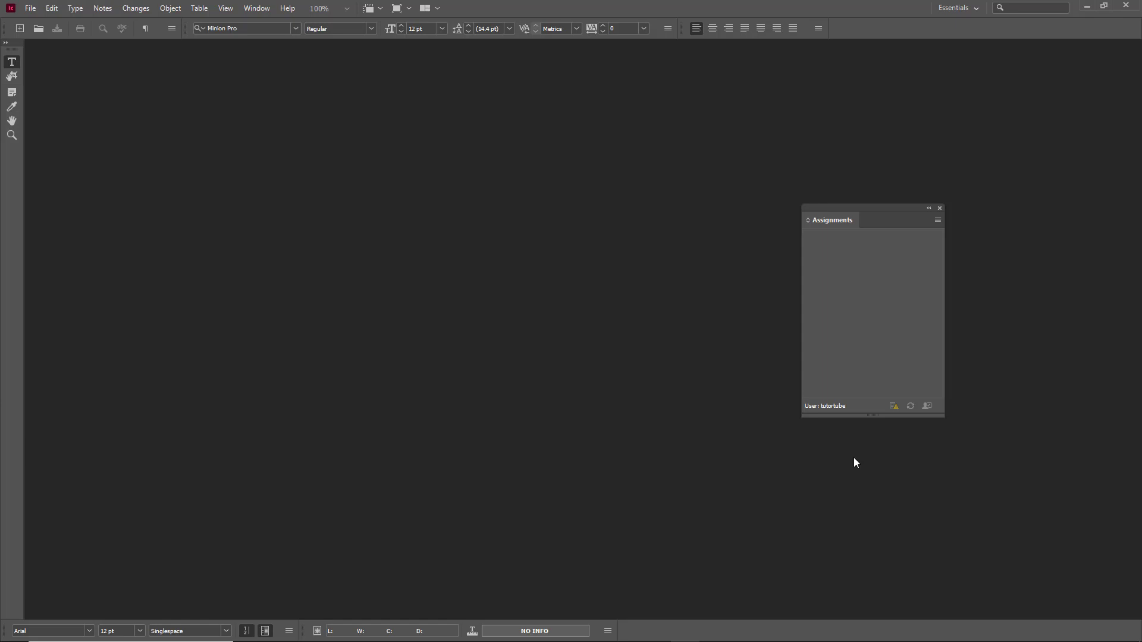
pyautogui.moveTo(867, 476)
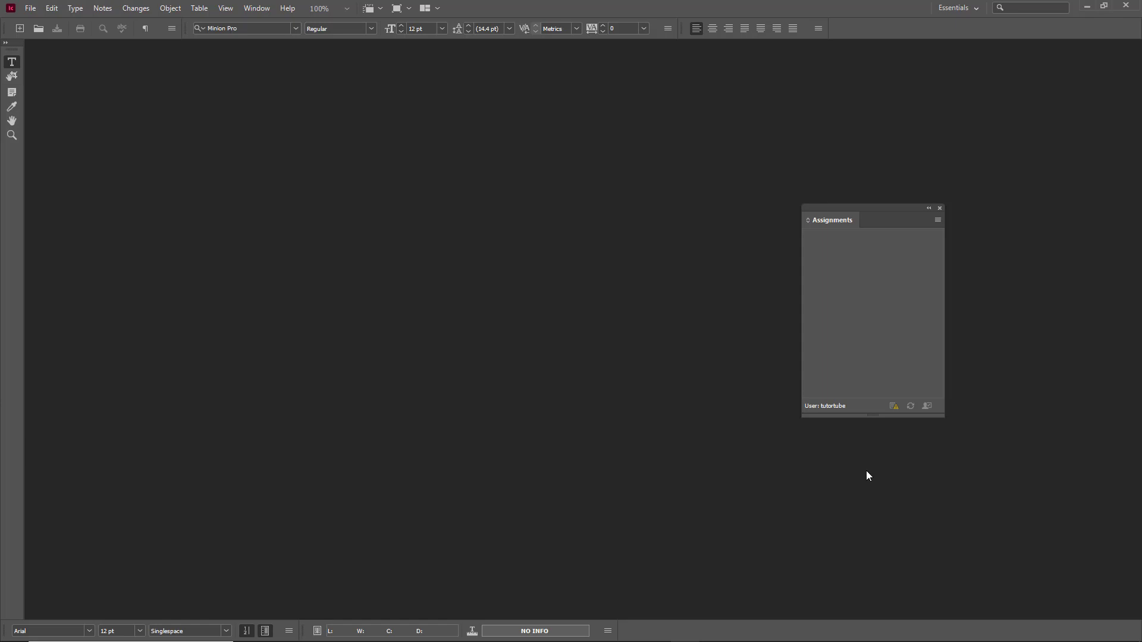
pyautogui.moveTo(632, 114)
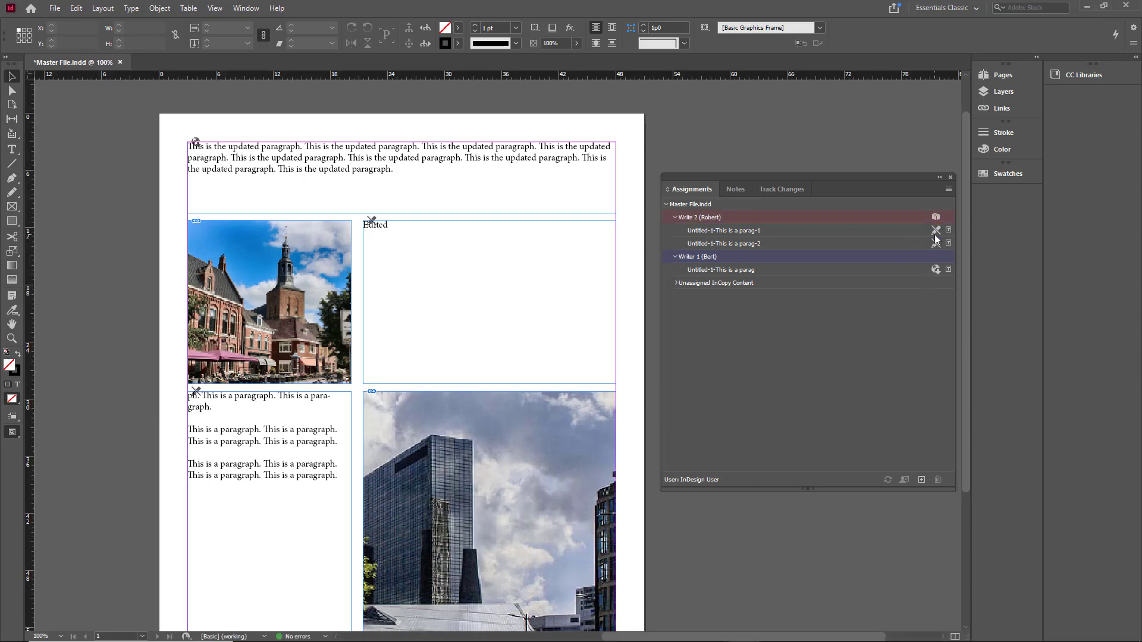
pyautogui.moveTo(936, 229)
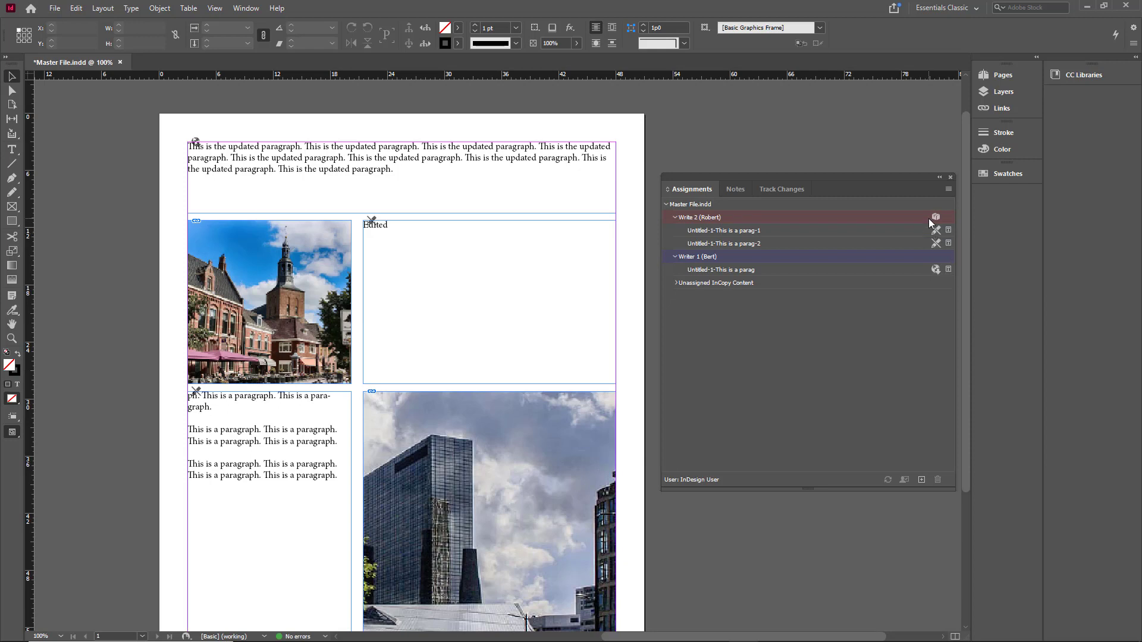
# Bring up the actions for the Write 2 assignment in the master file.
pyautogui.rightClick(936, 217)
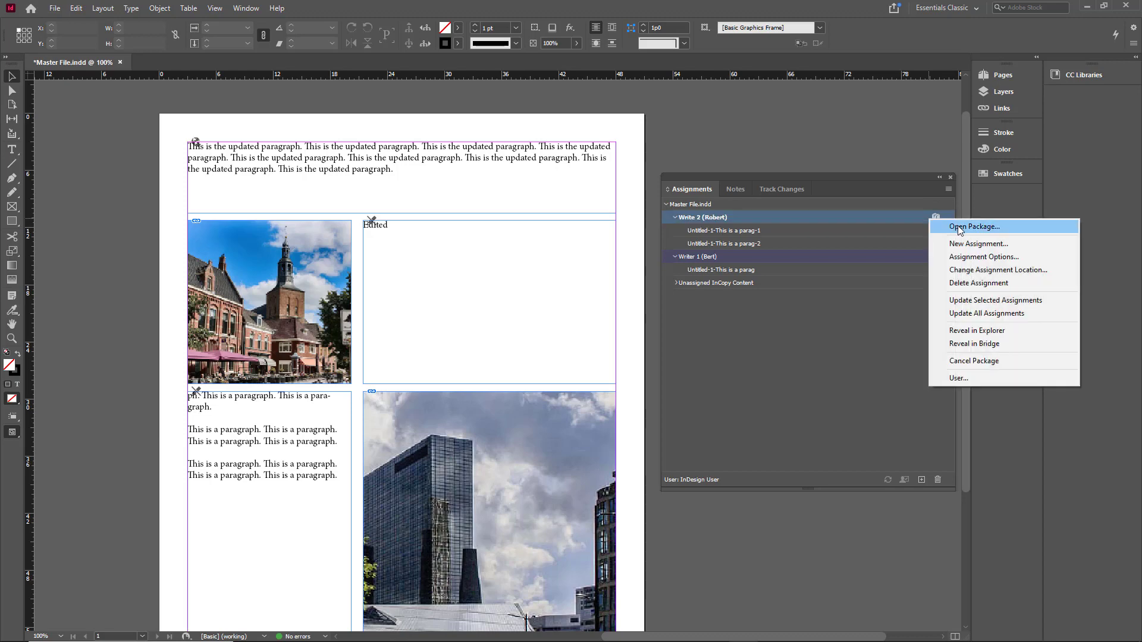
# Open the returned Write 2.idap from the Desktop and accept the warning.
pyautogui.click(974, 226)
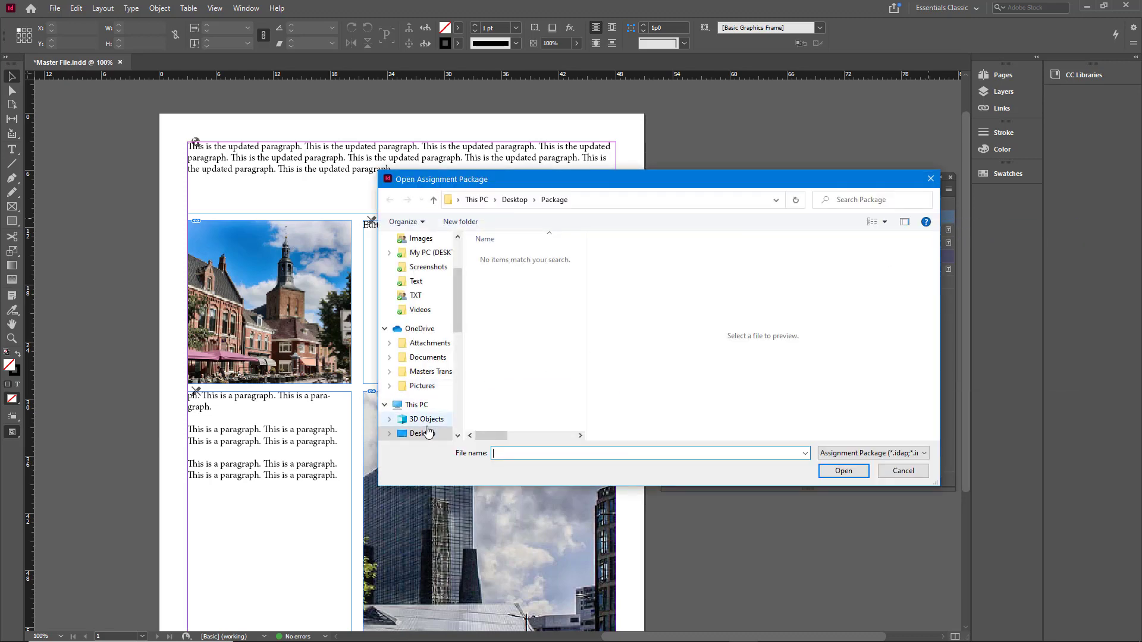
pyautogui.click(421, 433)
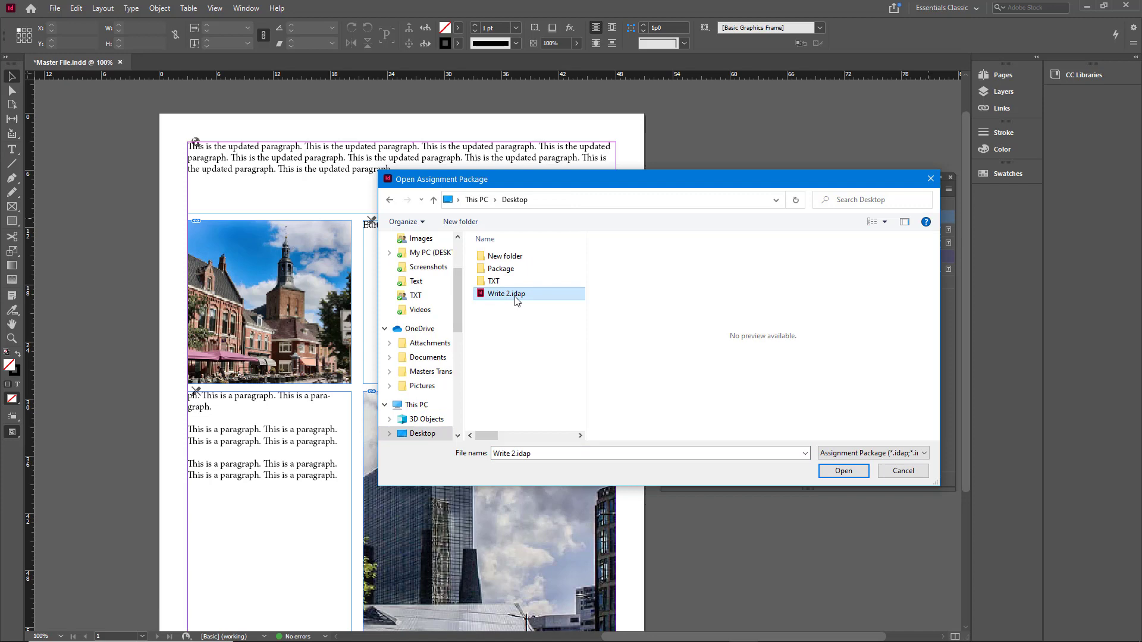
pyautogui.moveTo(506, 294)
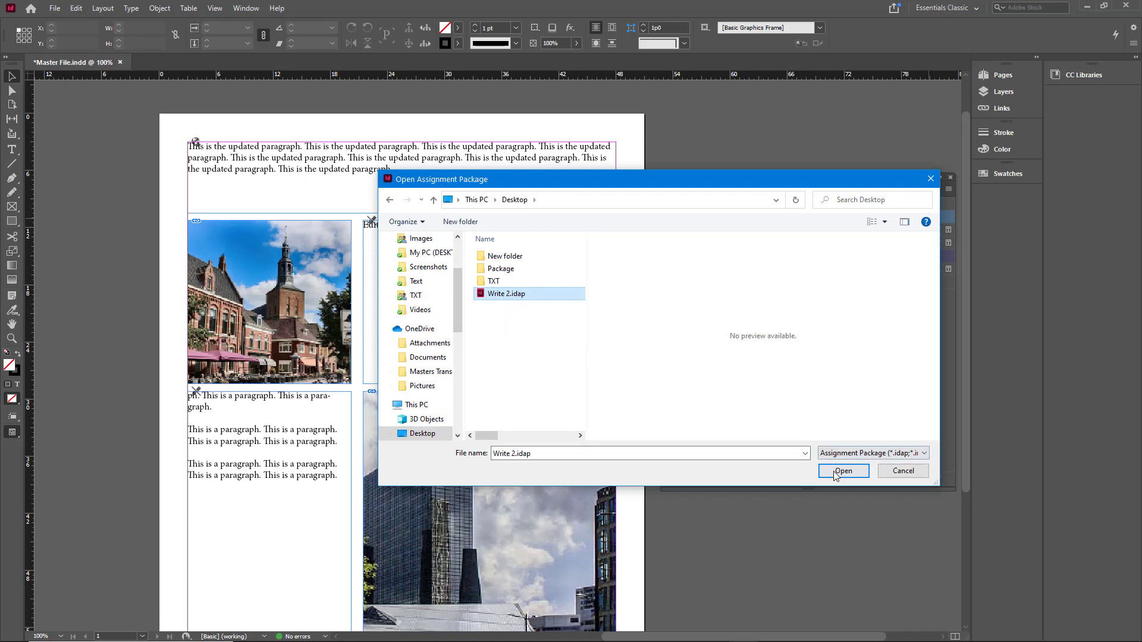
pyautogui.click(842, 471)
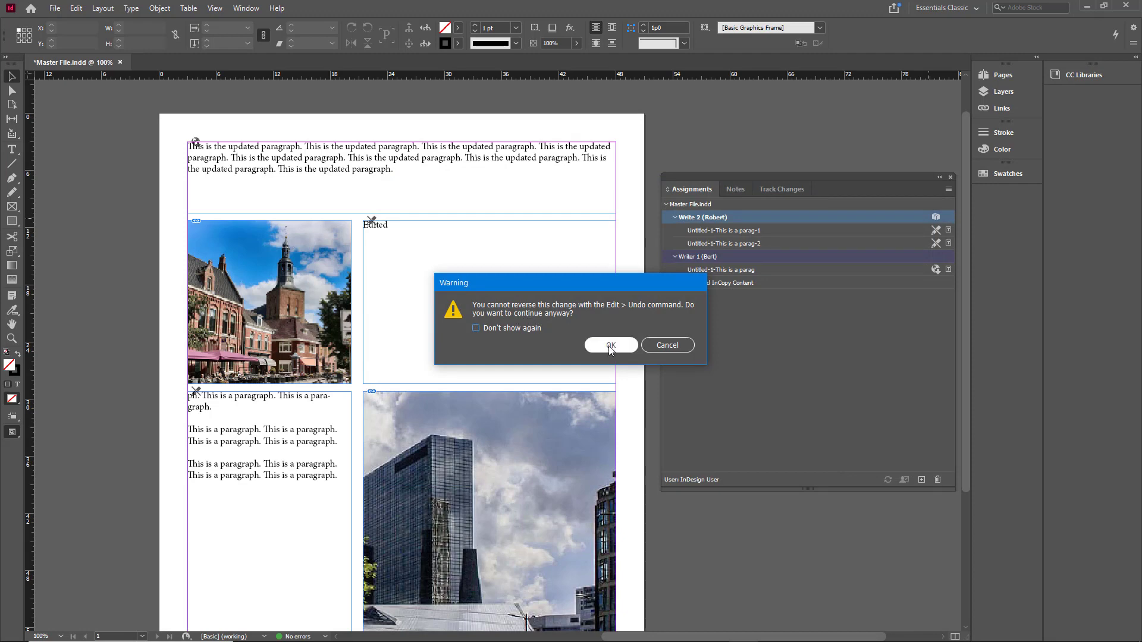
pyautogui.click(610, 345)
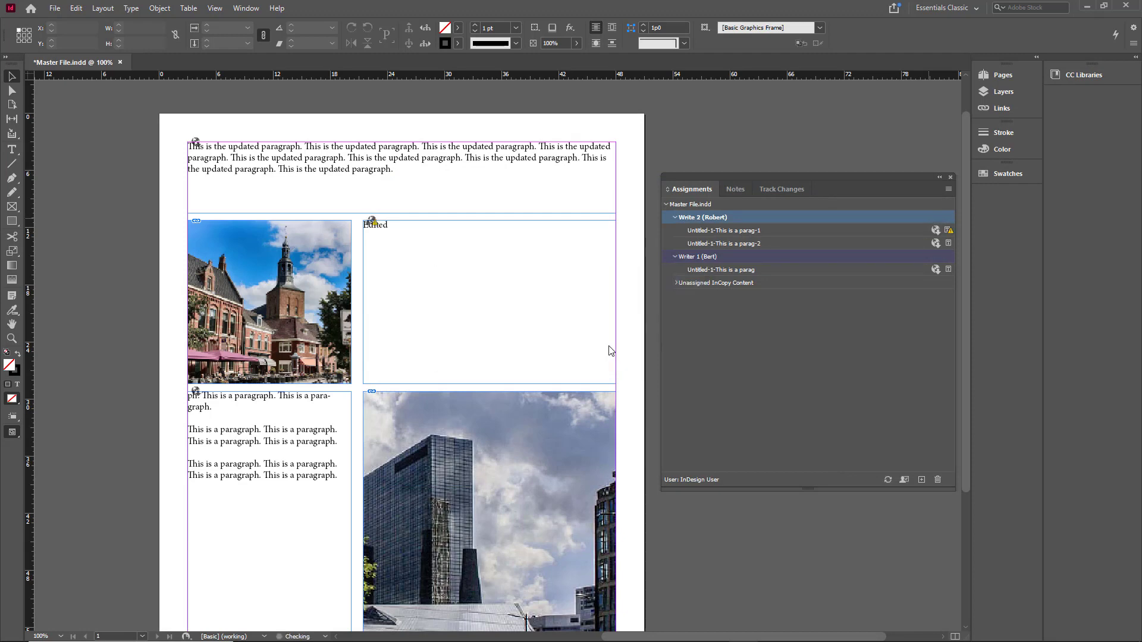
pyautogui.moveTo(947, 231)
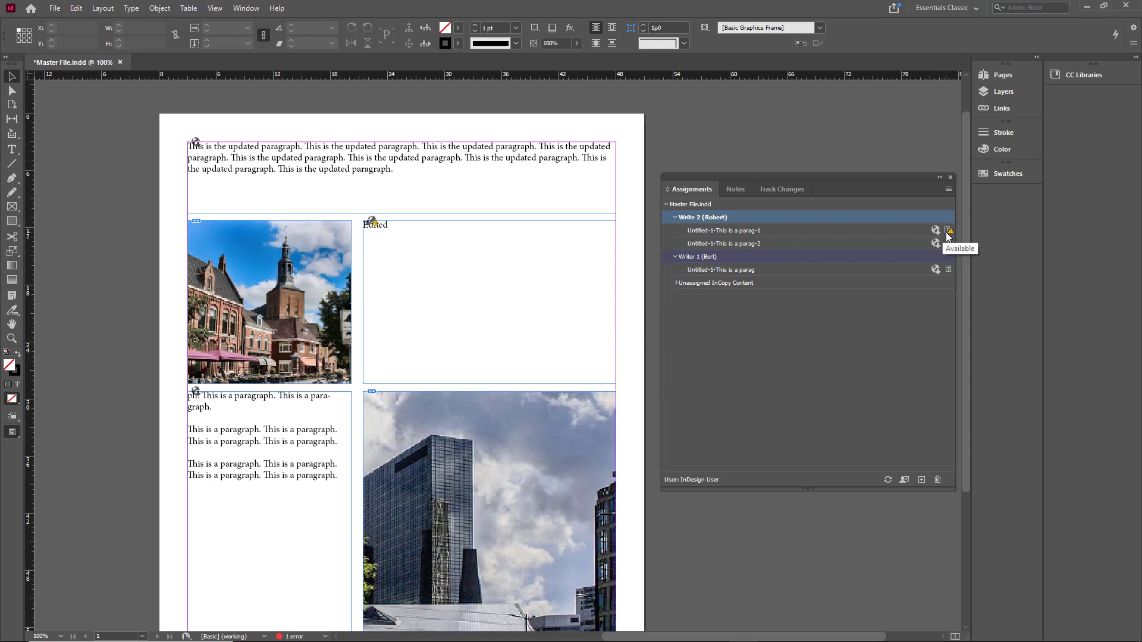
pyautogui.click(725, 230)
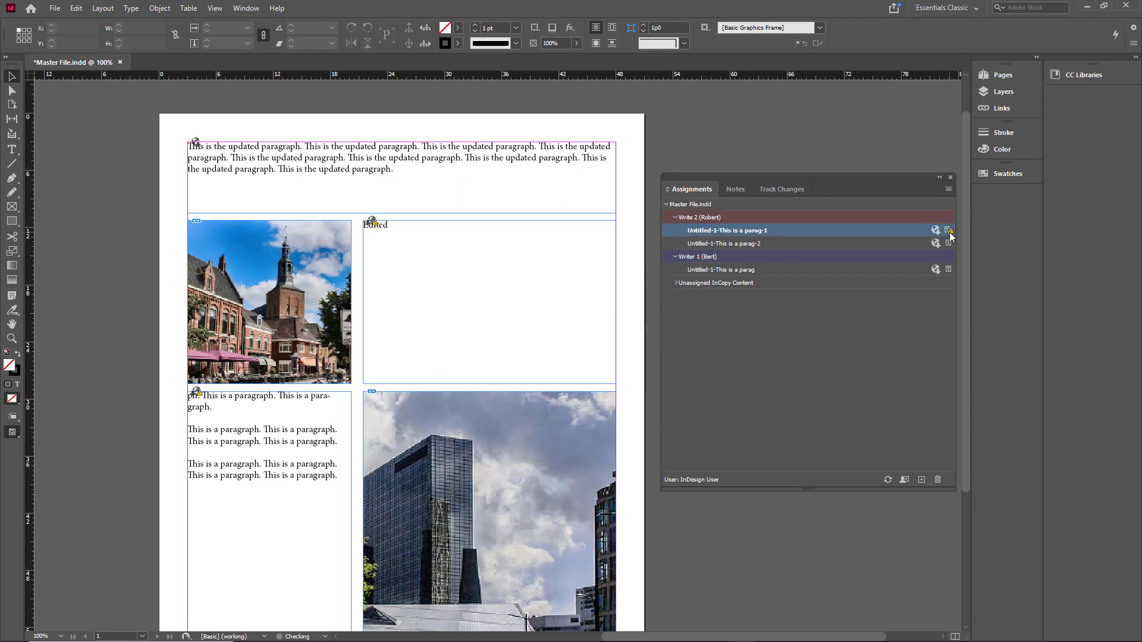